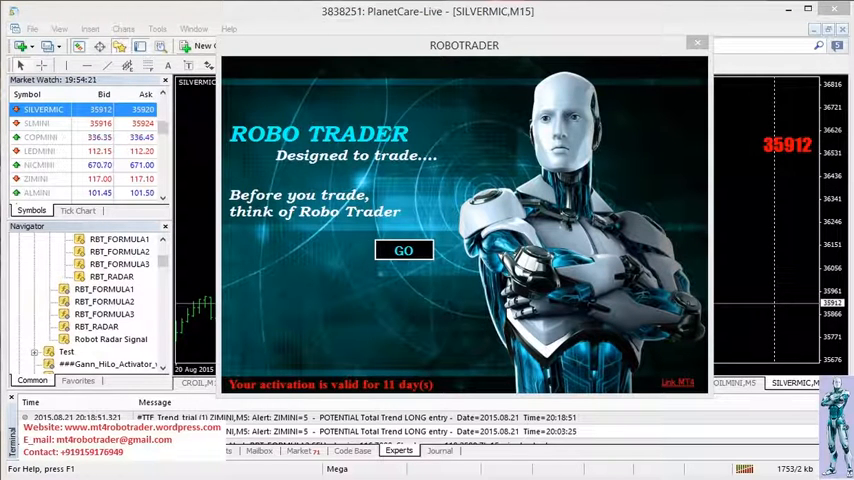
- Dismiss the RoboTrader splash screen with GO to reach the trading panel
left_click(404, 250)
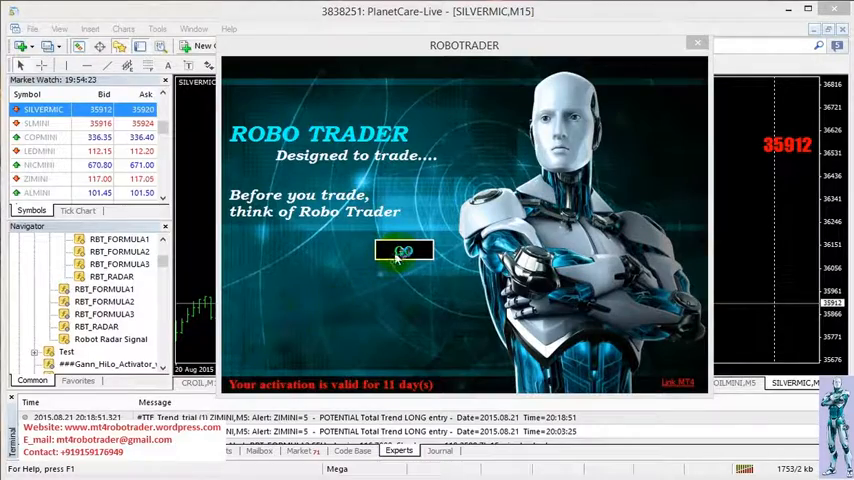
left_click(404, 250)
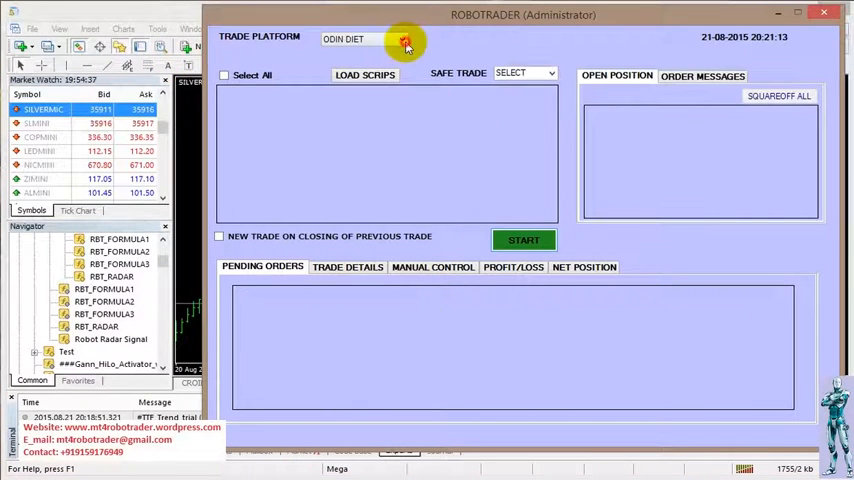
- Open the Trade Platform list and close it again, keeping ODIN DIET
left_click(403, 44)
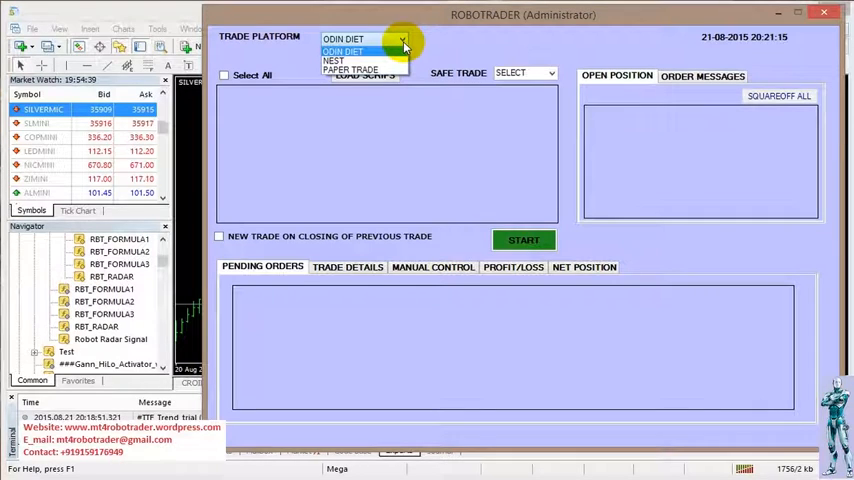
left_click(355, 50)
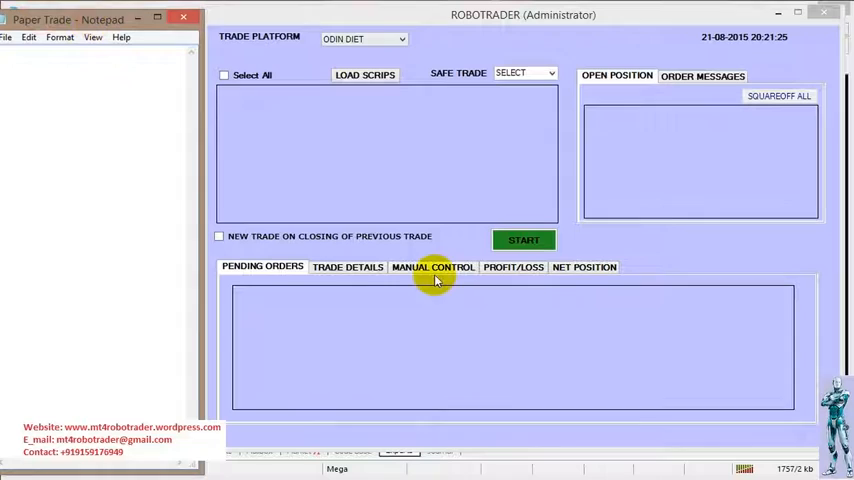
mouse_move(466, 105)
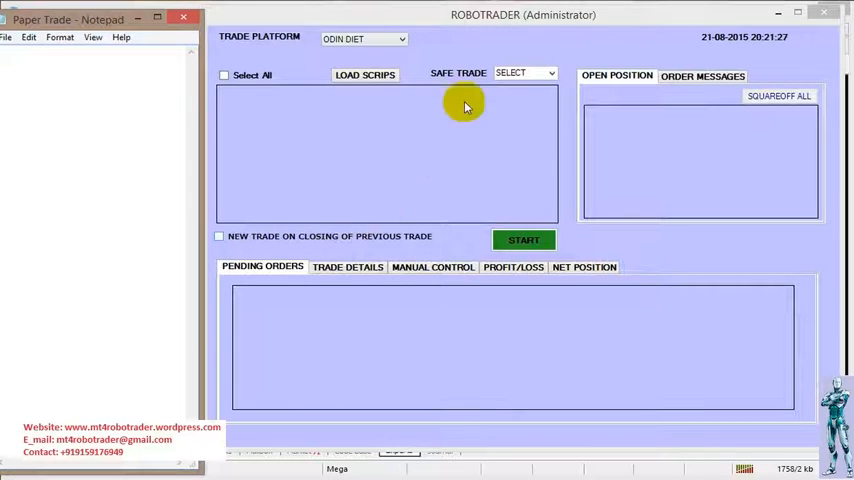
mouse_move(627, 209)
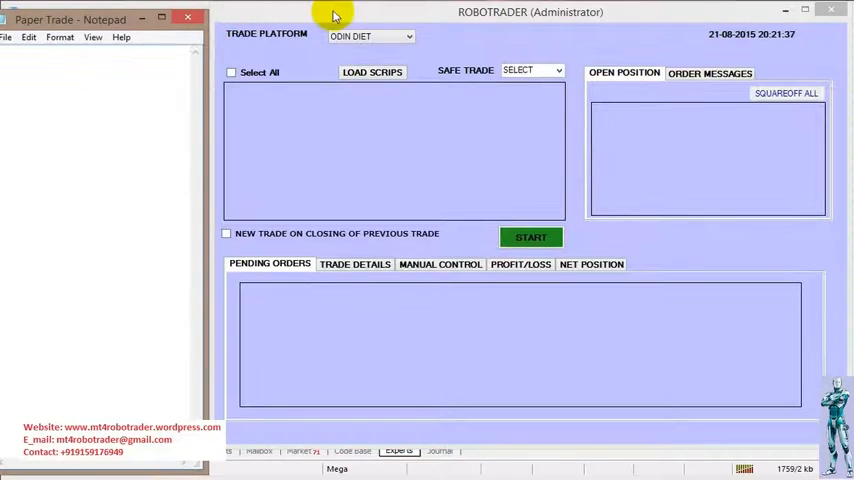
mouse_move(318, 40)
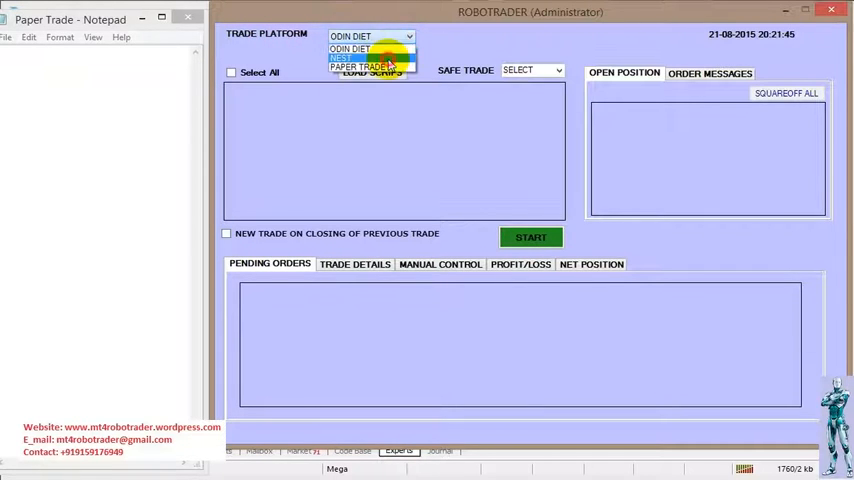
- Switch the platform to PAPER TRADE, load the scrips, and choose SIMPLE SL for Safe Trade
left_click(365, 64)
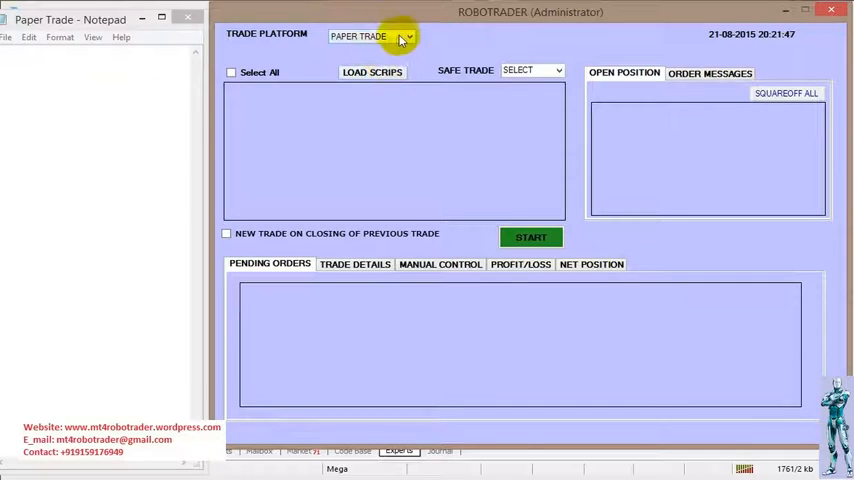
left_click(370, 72)
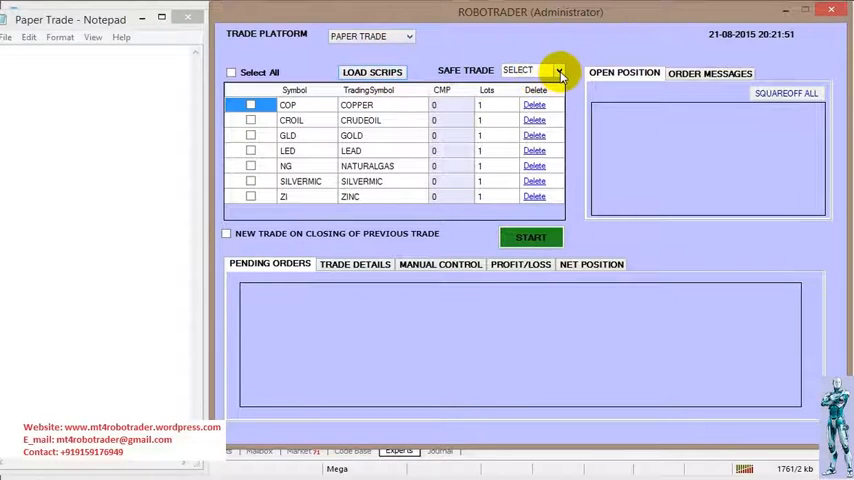
left_click(564, 71)
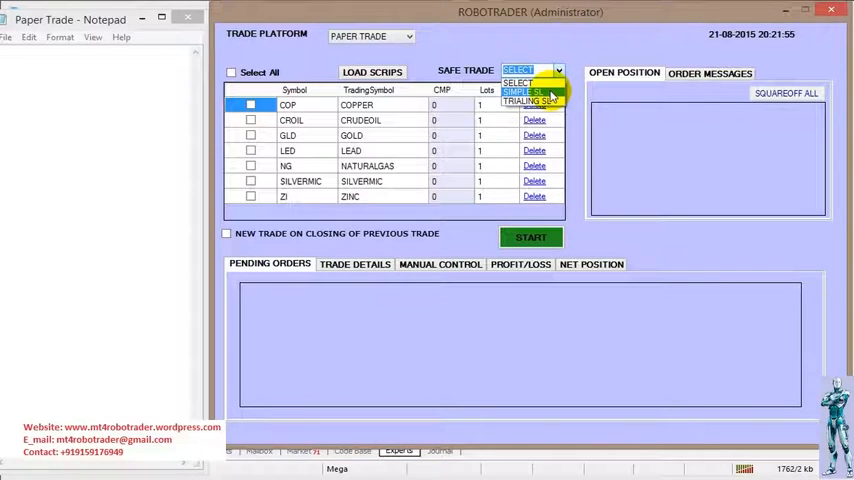
left_click(531, 88)
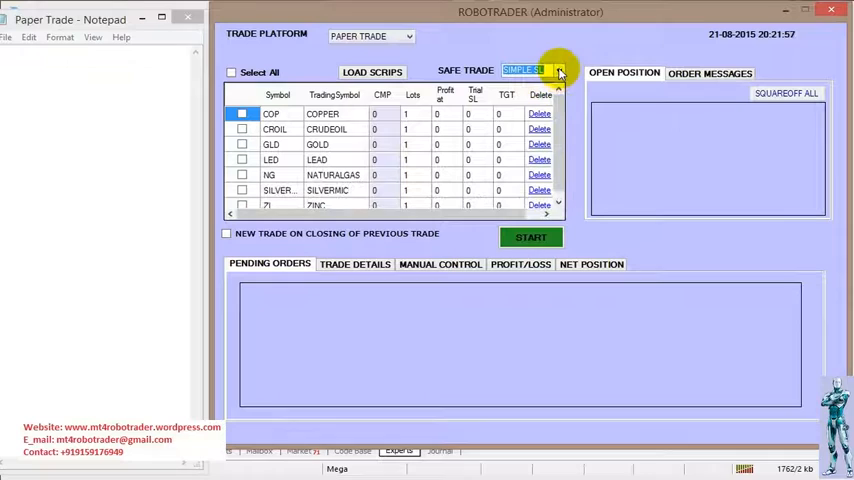
left_click(566, 70)
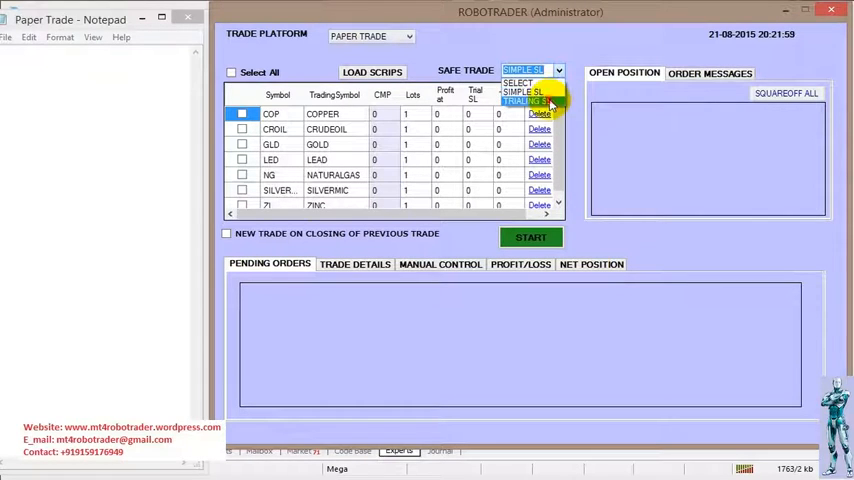
left_click(530, 99)
type("50")
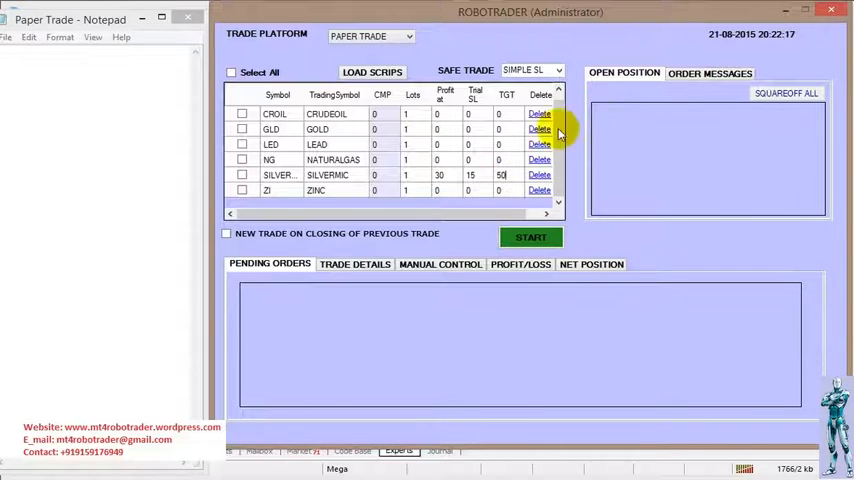
- Tick SILVERMIC, then toggle Select All on and off, leaving only SILVERMIC checked
left_click(242, 175)
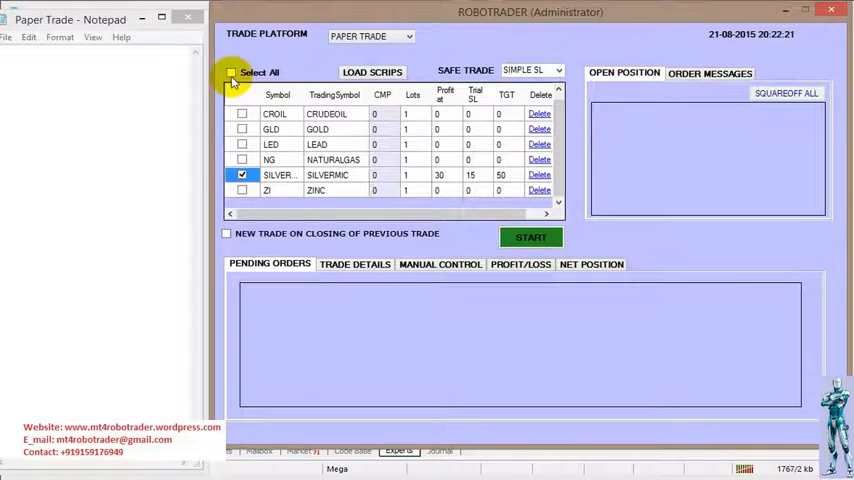
left_click(236, 71)
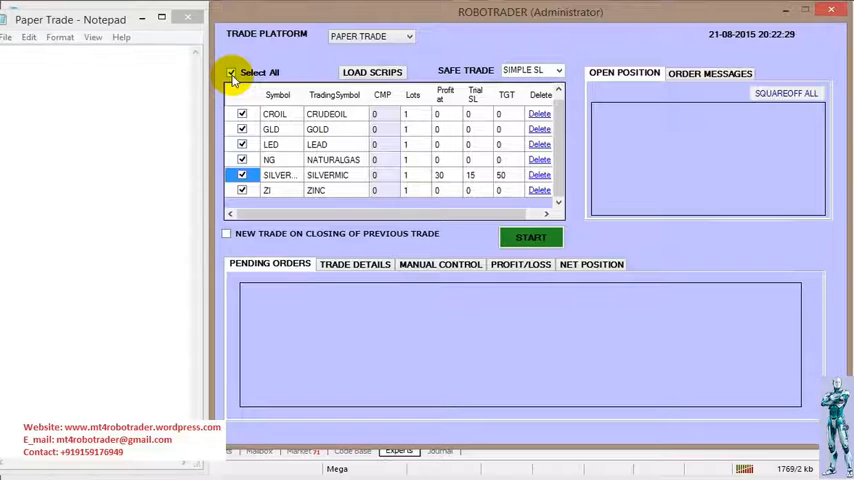
left_click(234, 71)
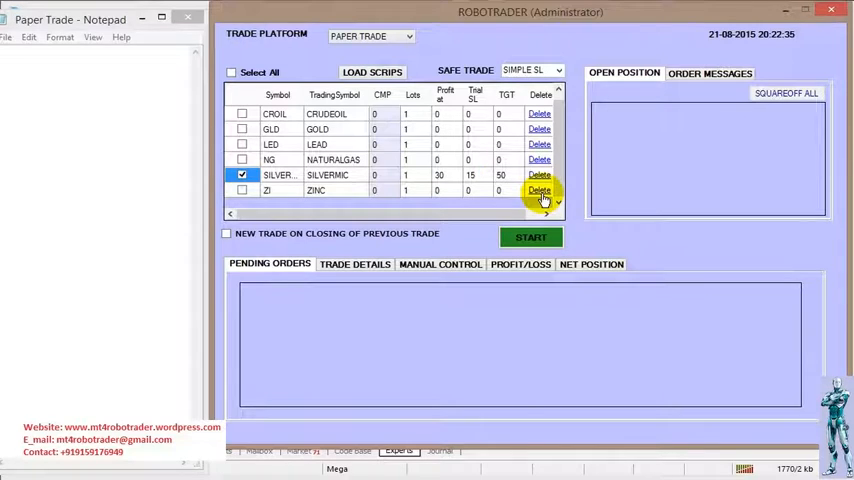
- Delete the ZINC scrip and enable 'New trade on closing of previous trade'
left_click(538, 190)
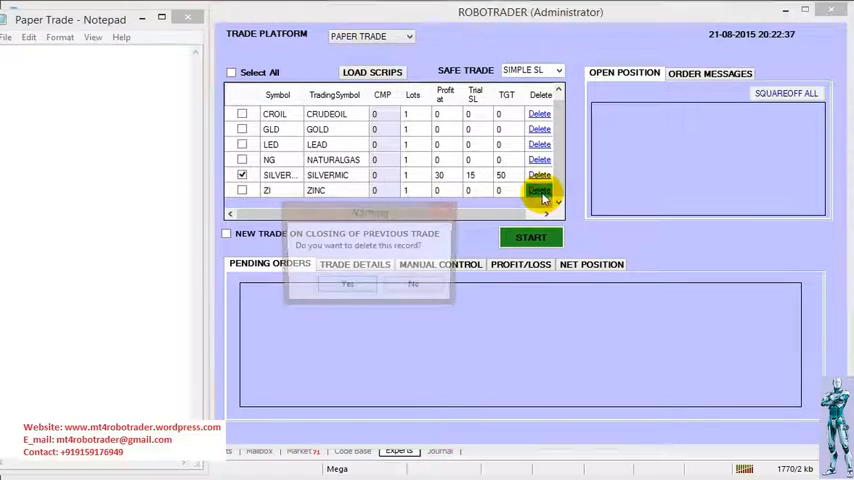
left_click(539, 190)
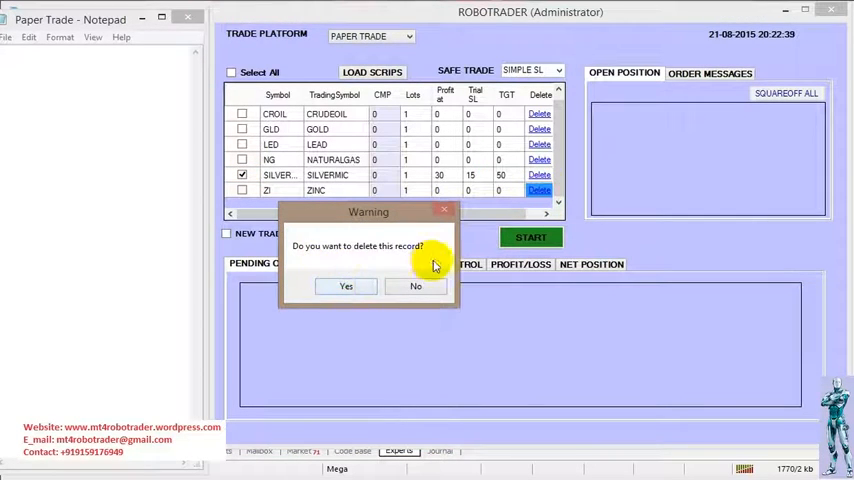
left_click(345, 286)
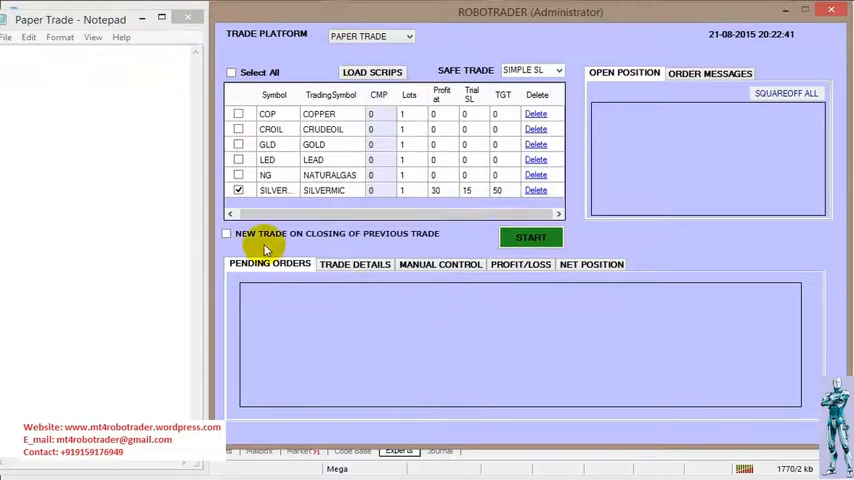
left_click(227, 233)
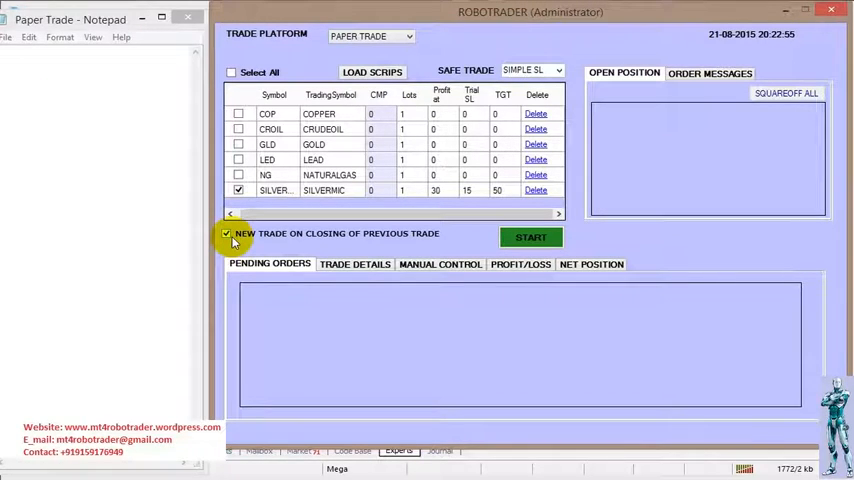
mouse_move(485, 234)
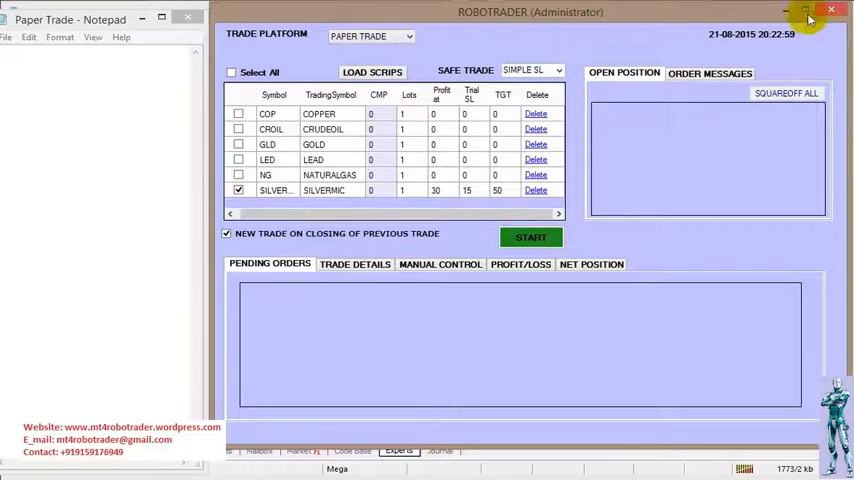
- Start the robot so SILVERMIC paper trading runs at a live 35934 price
left_click(798, 12)
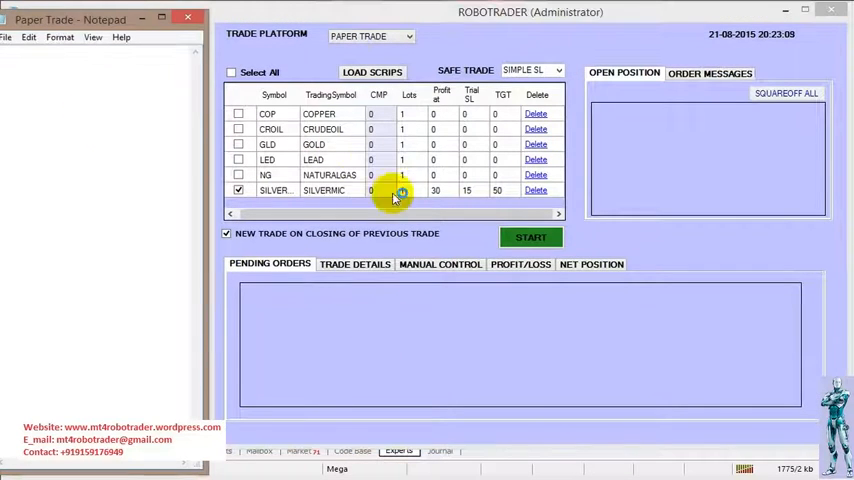
mouse_move(490, 170)
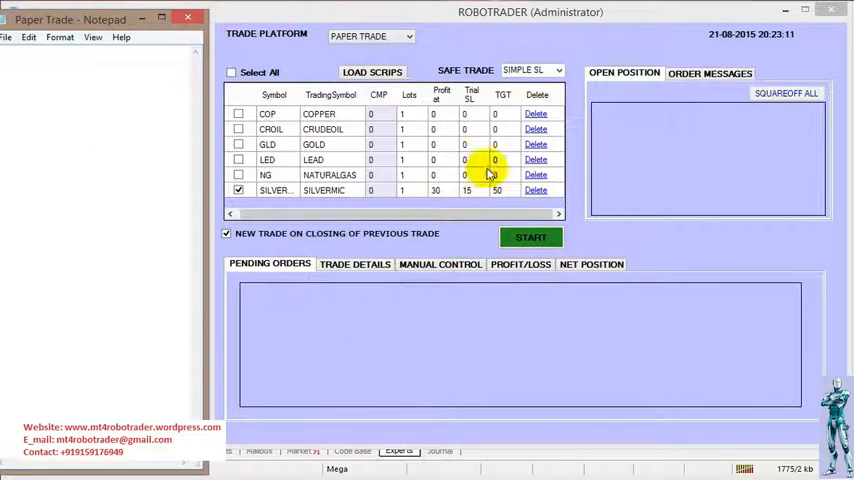
left_click(531, 237)
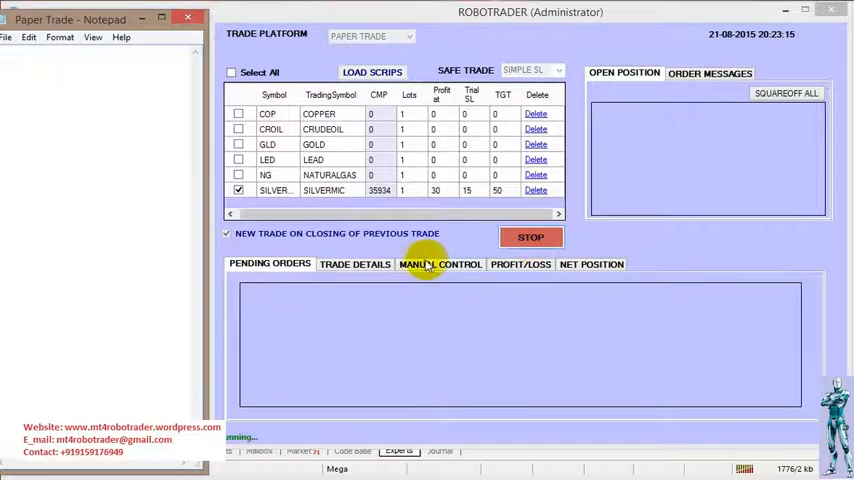
- In Manual Control, set up a SILVERMIC SELL order filled with the current market price
left_click(440, 263)
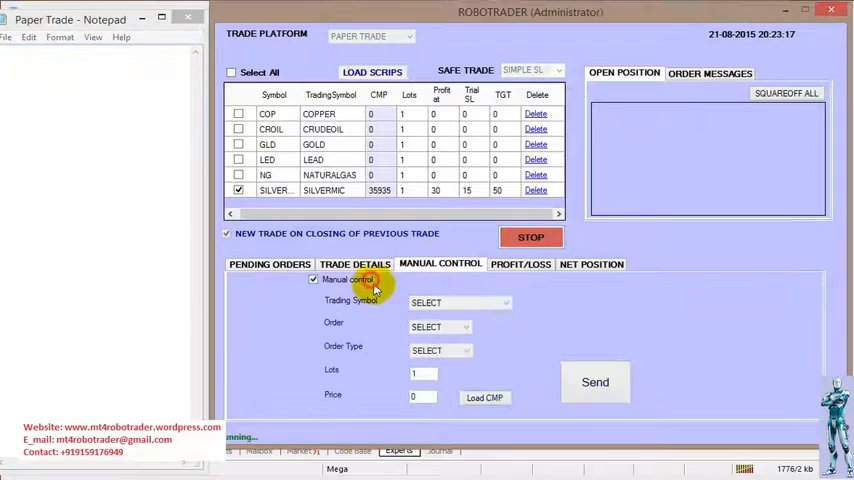
left_click(438, 327)
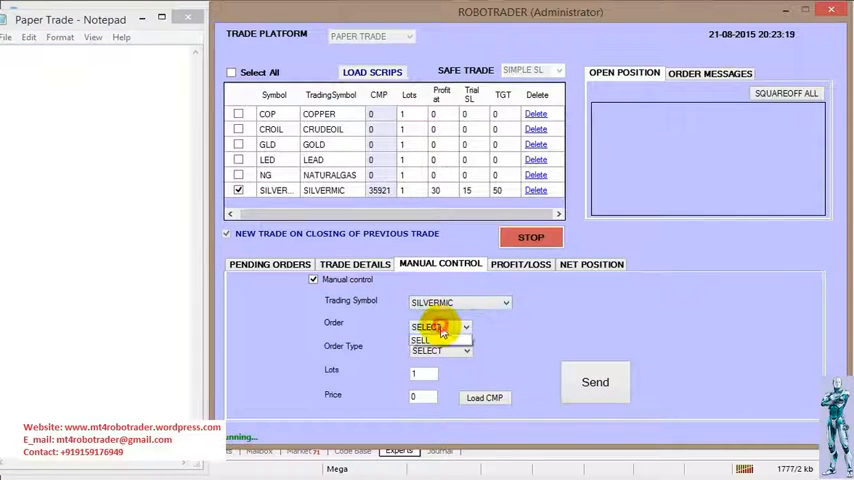
left_click(429, 340)
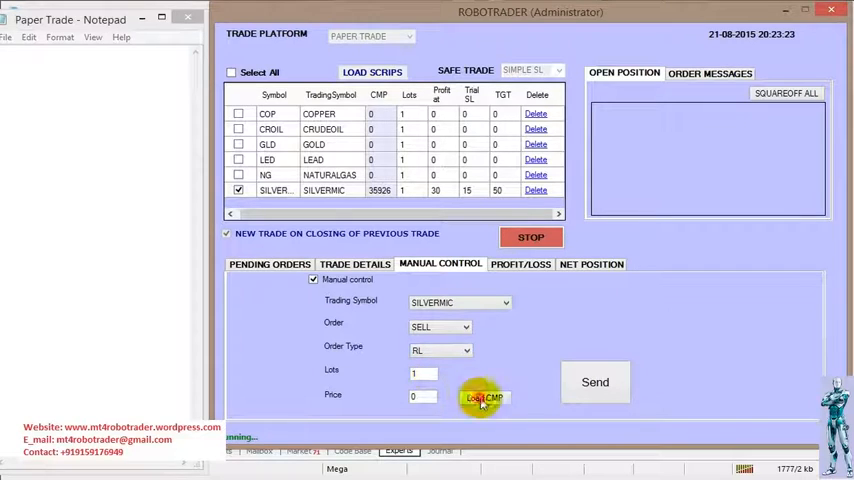
left_click(483, 397)
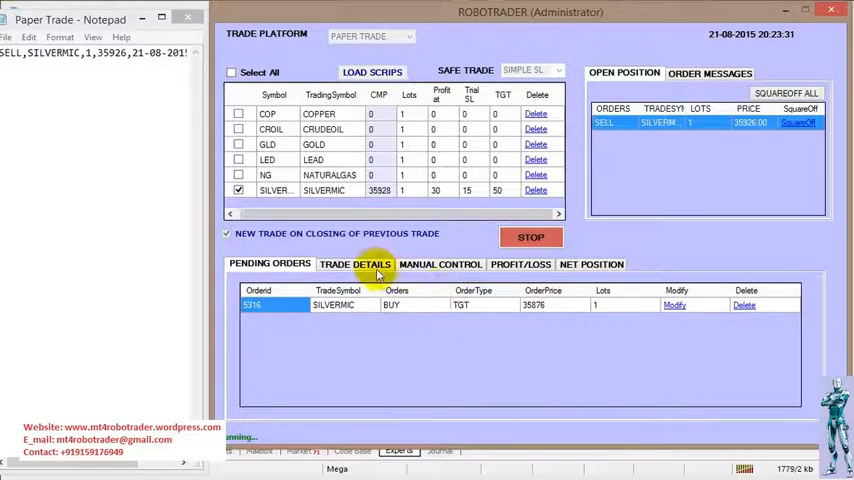
- Check Trade Details and Profit/Loss for the 1-lot sell at 35926, then return to Manual Control
left_click(355, 263)
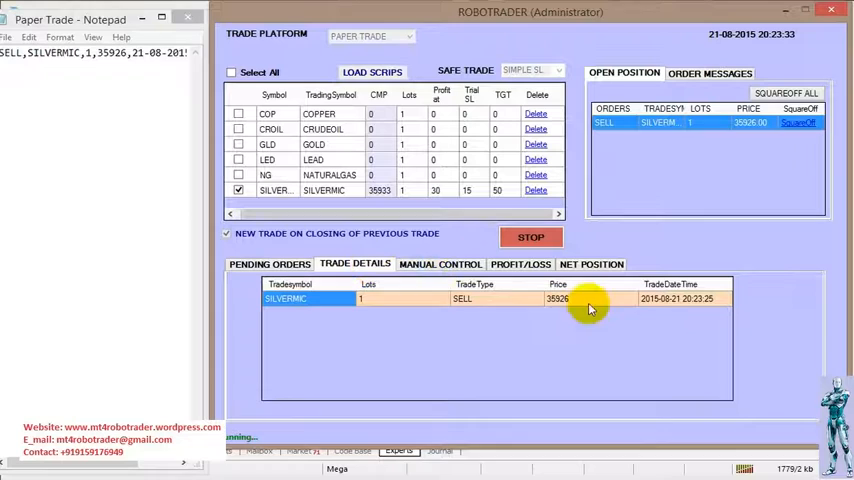
left_click(439, 263)
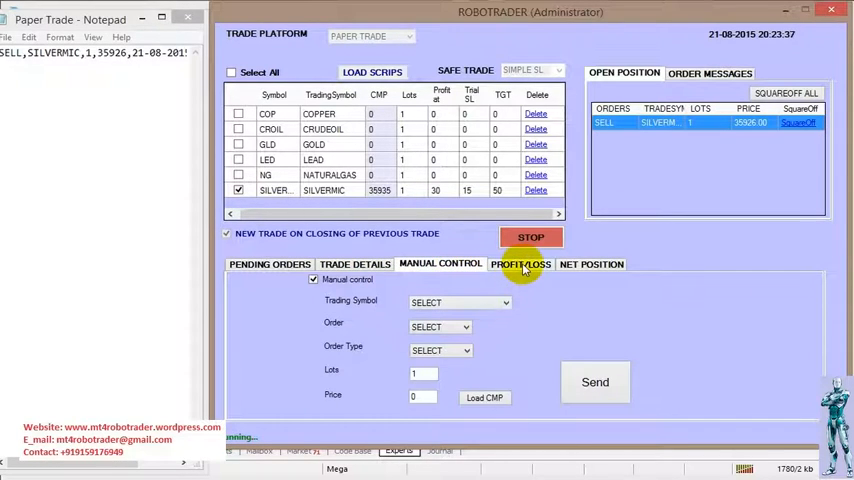
left_click(519, 263)
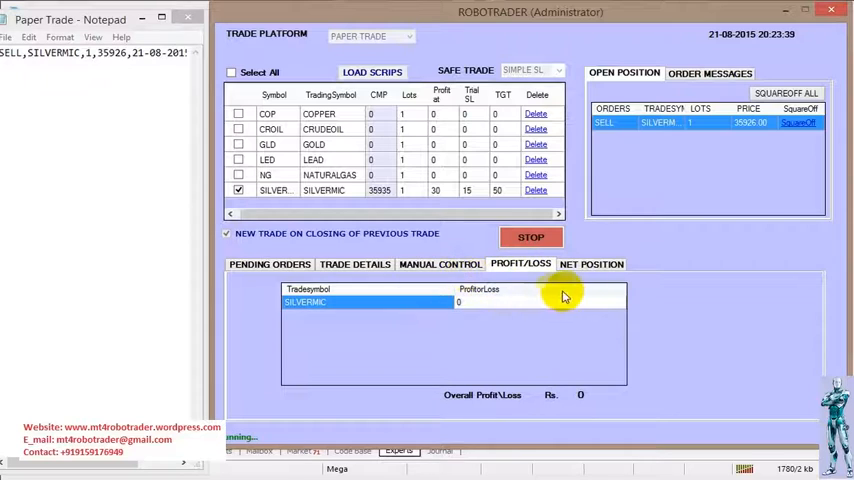
left_click(440, 264)
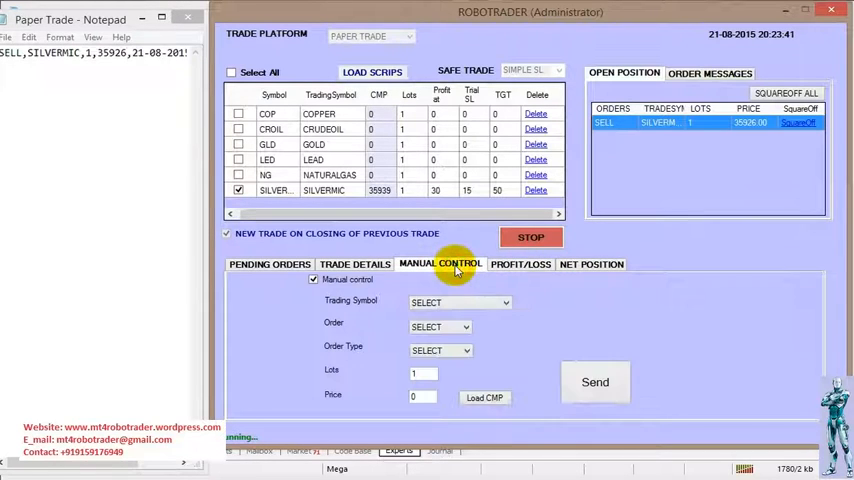
- Send a second SILVERMIC RL sell at 35950, then view the Profit/Loss tab
left_click(458, 302)
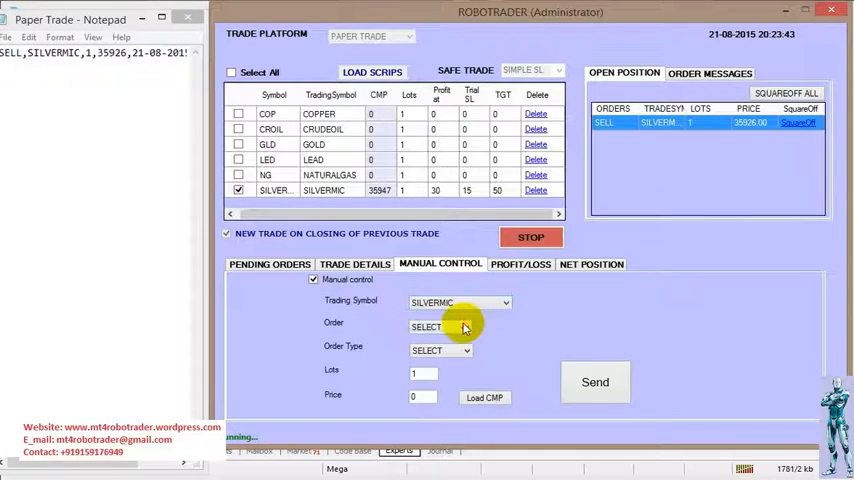
left_click(438, 350)
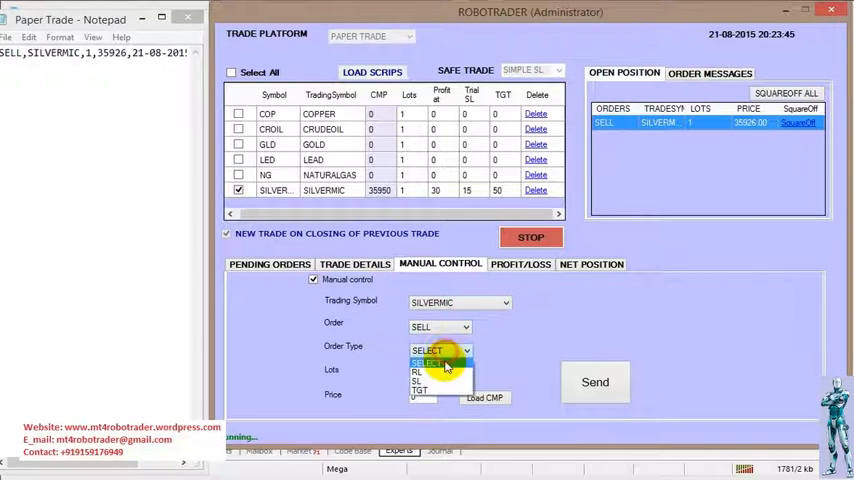
left_click(424, 372)
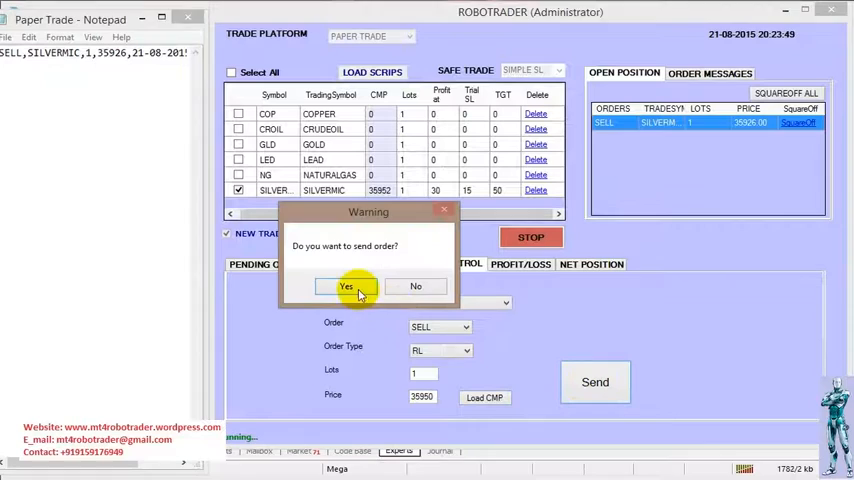
left_click(346, 287)
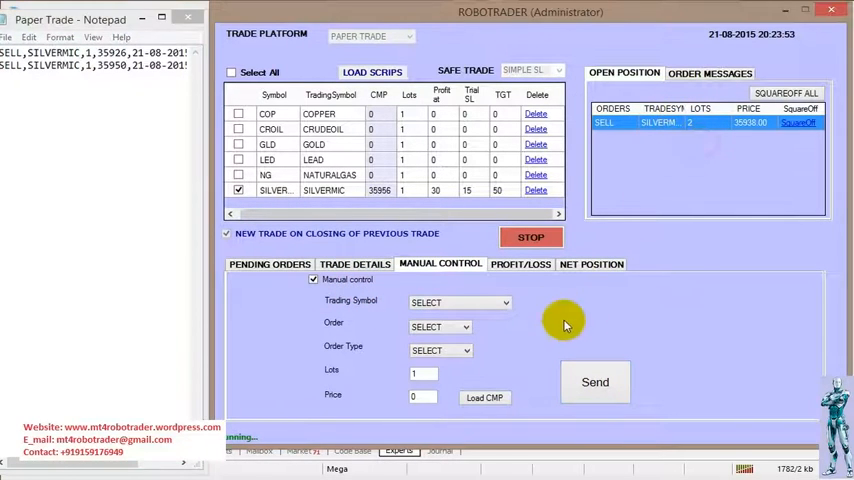
left_click(520, 263)
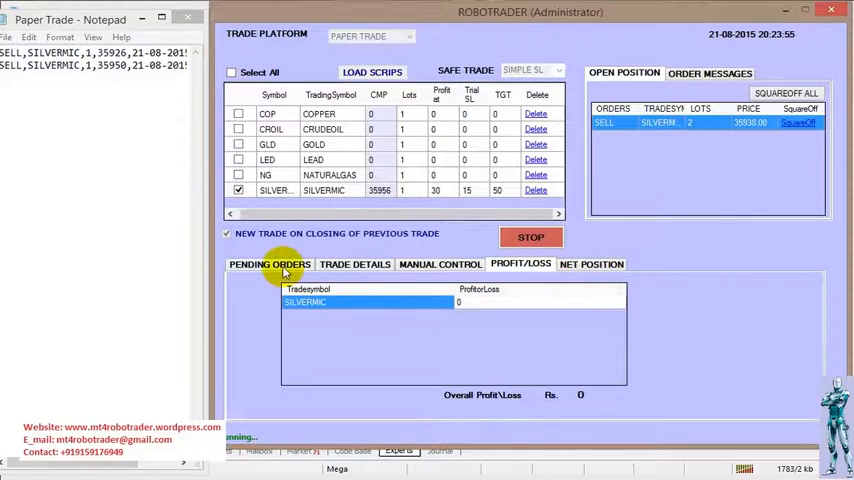
- Review Pending Orders, Profit/Loss and the 2-lot Net Position at 35938 showing -12
left_click(269, 263)
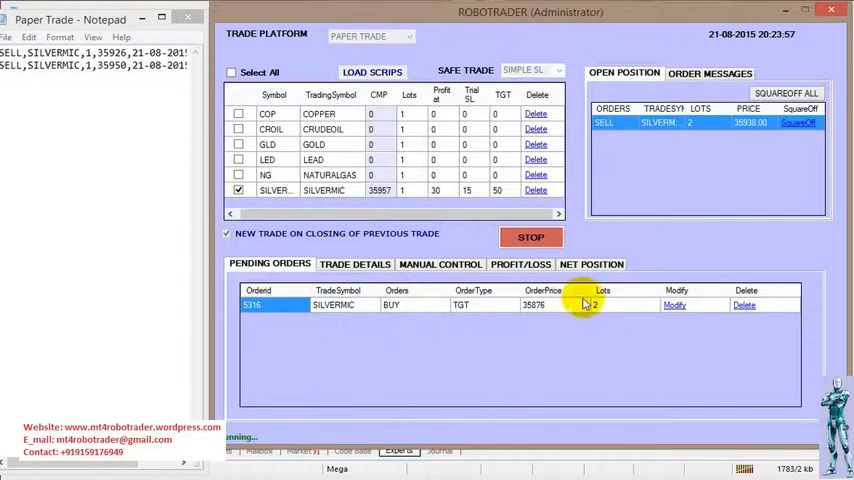
left_click(591, 263)
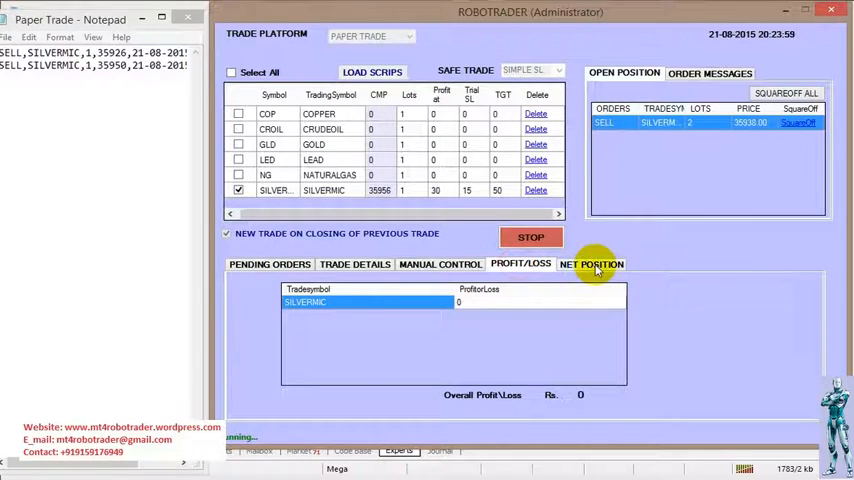
left_click(591, 263)
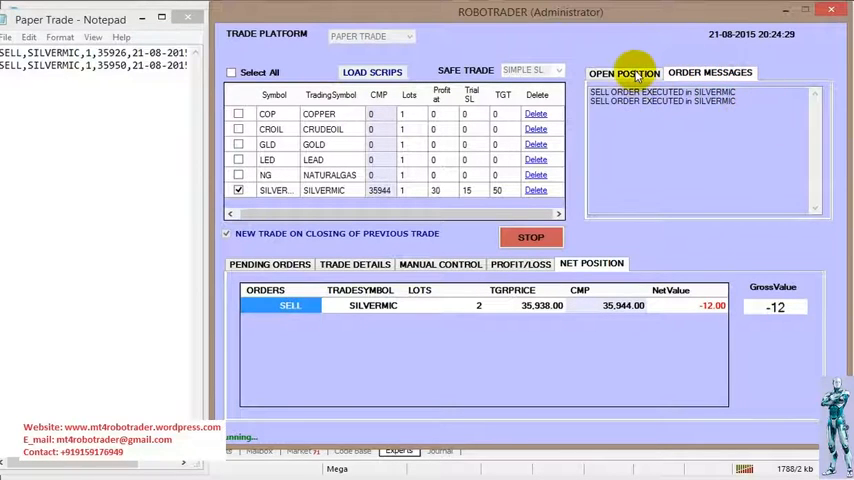
- Decline squaring off the 2-lot SILVERMIC sell, check order messages, and return to positions
left_click(623, 72)
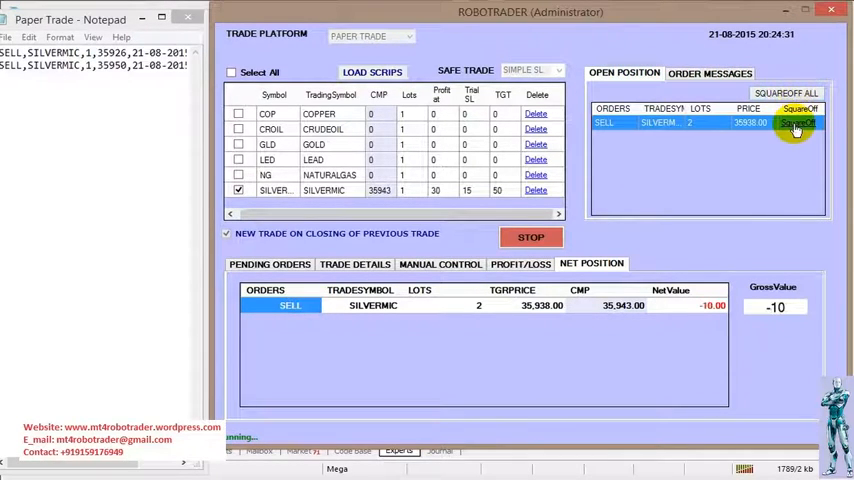
left_click(795, 123)
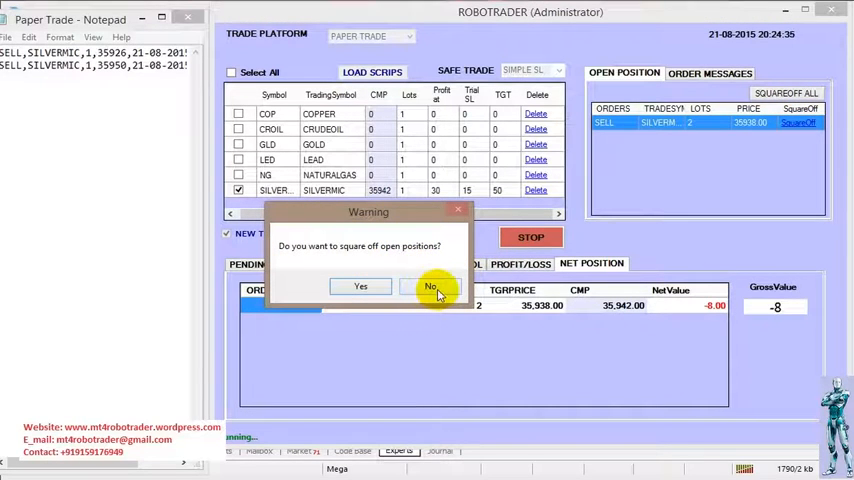
left_click(427, 286)
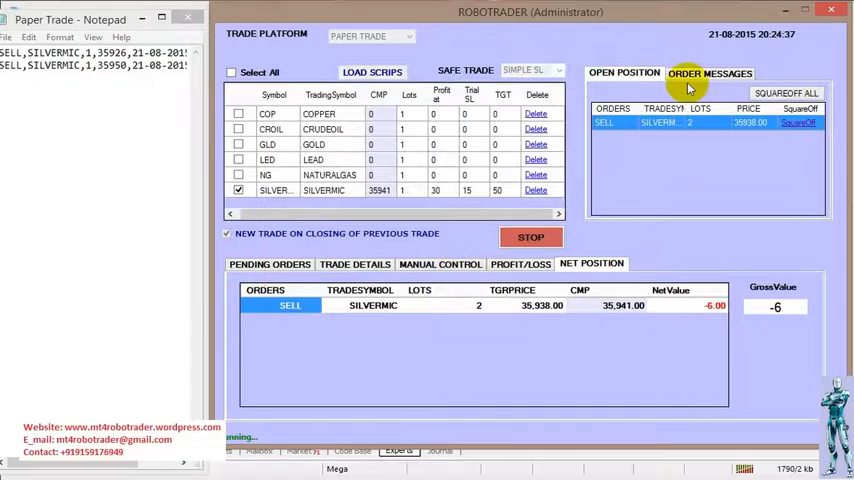
left_click(709, 72)
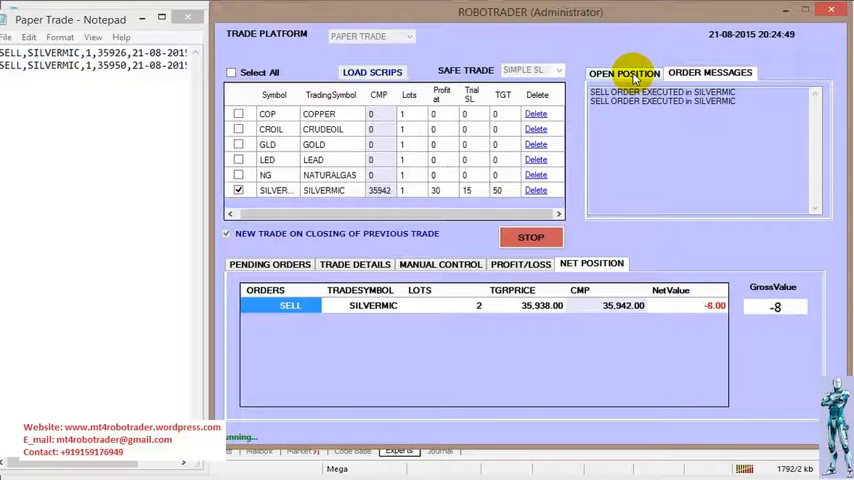
left_click(619, 72)
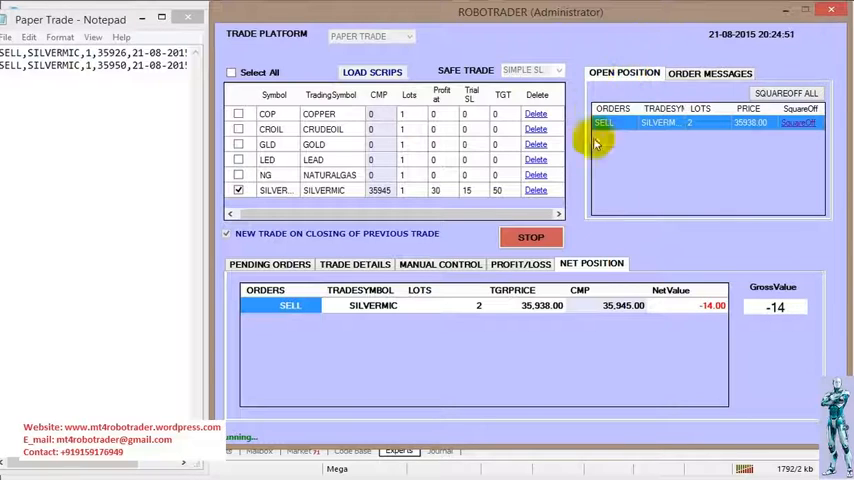
mouse_move(793, 181)
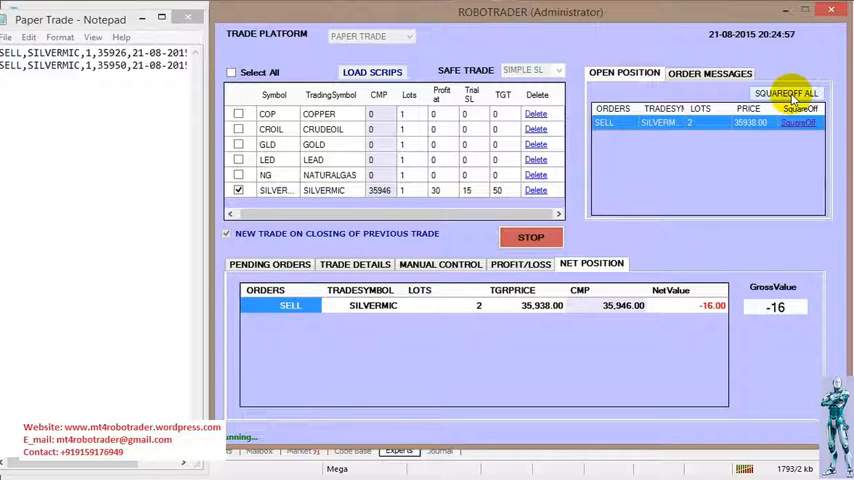
- Confirm SQUAREOFF ALL, buying back 2 lots of SILVERMIC at 35954 and stopping the robot
left_click(785, 91)
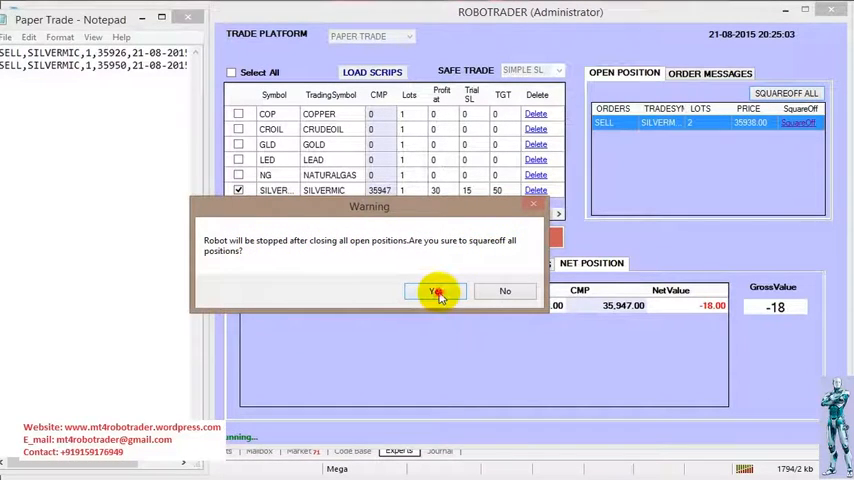
left_click(434, 291)
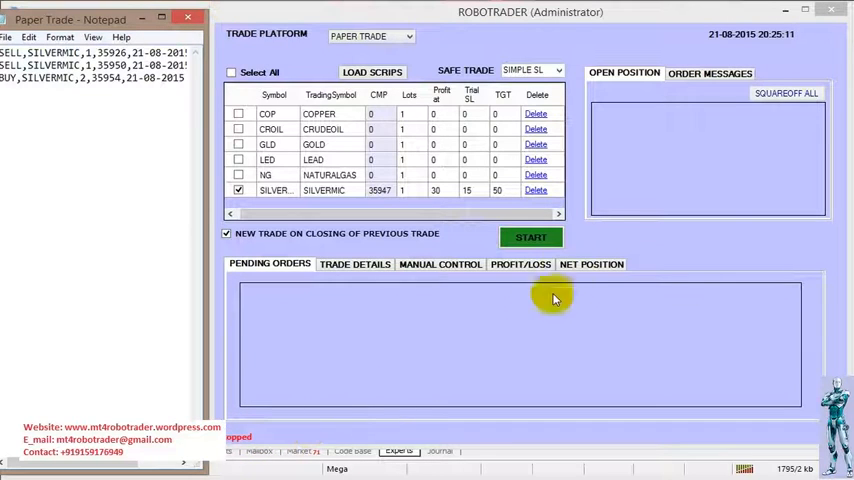
mouse_move(692, 241)
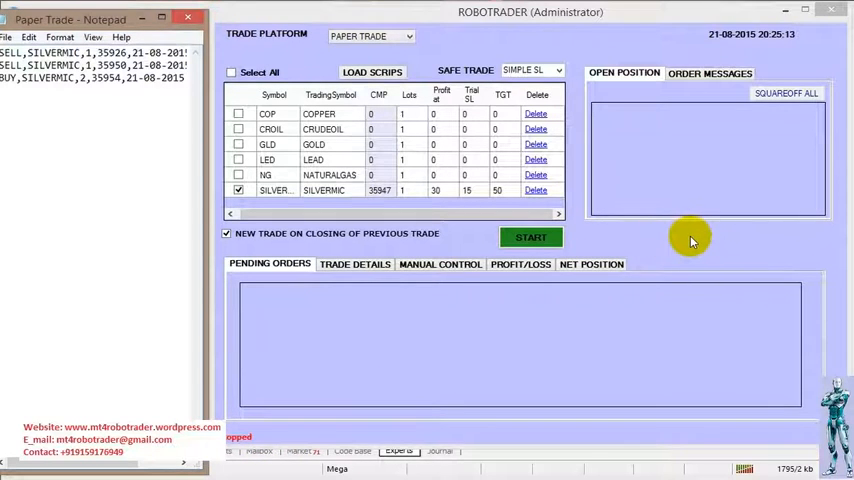